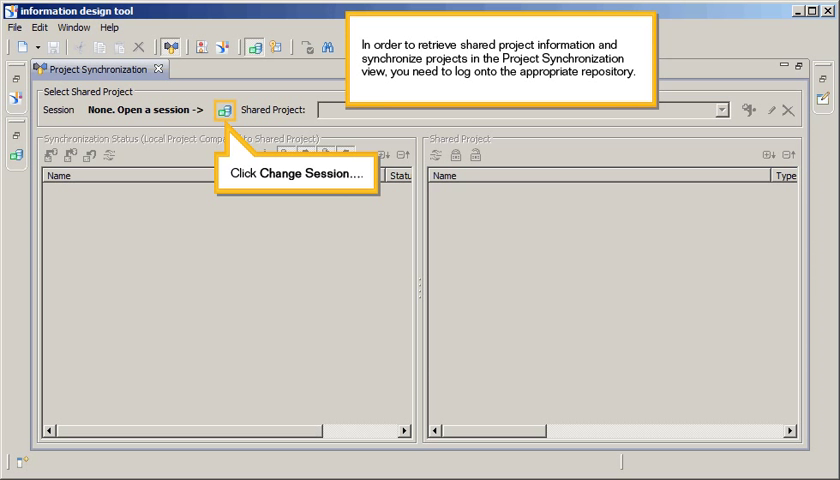
Log on to the repository as Administrator, keeping the existing session credentials.
click(224, 109)
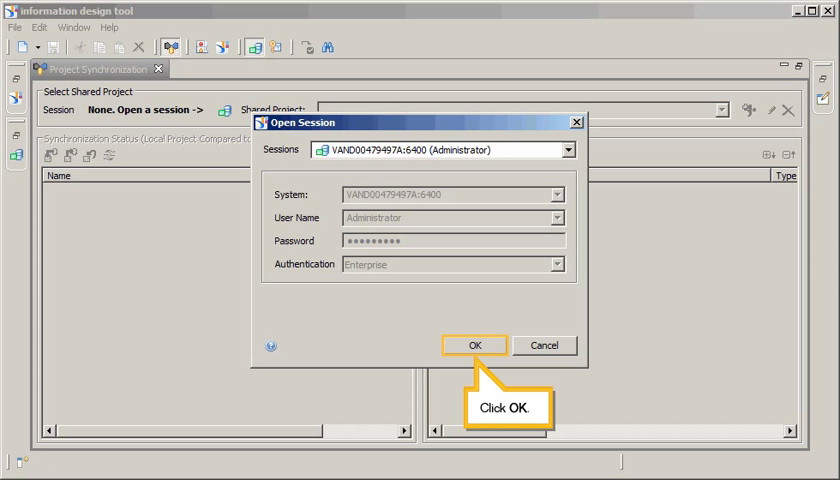
click(473, 345)
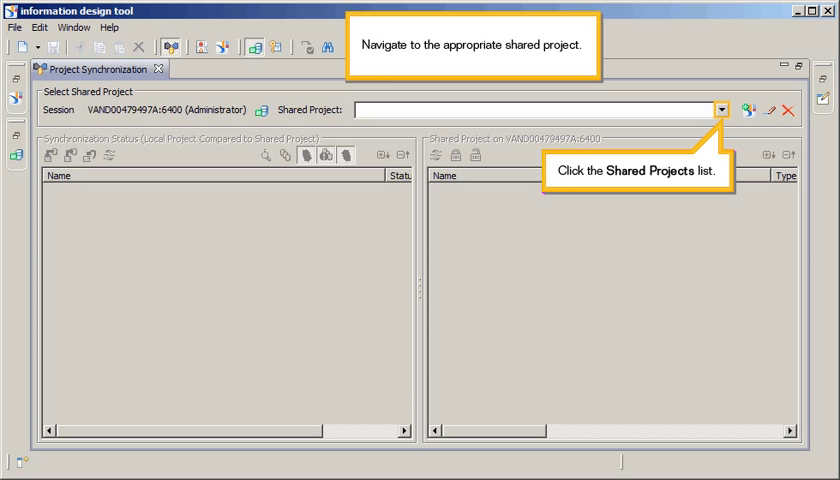
Select Resorts from the Shared Project dropdown.
click(723, 110)
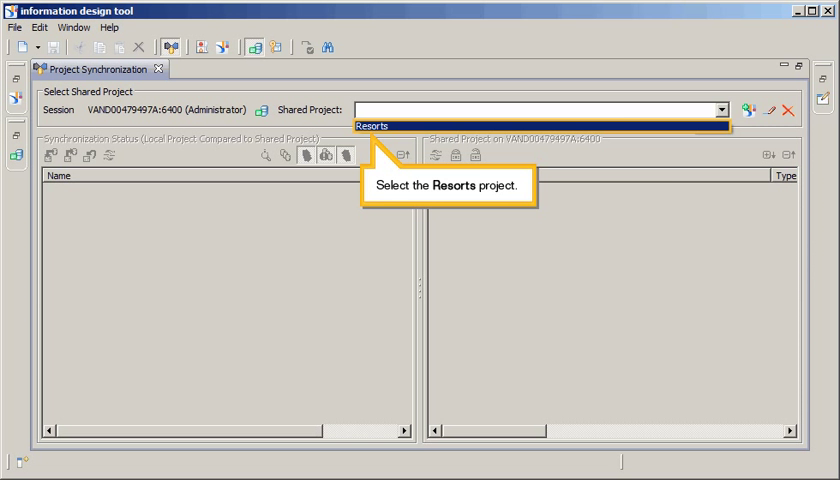
click(372, 125)
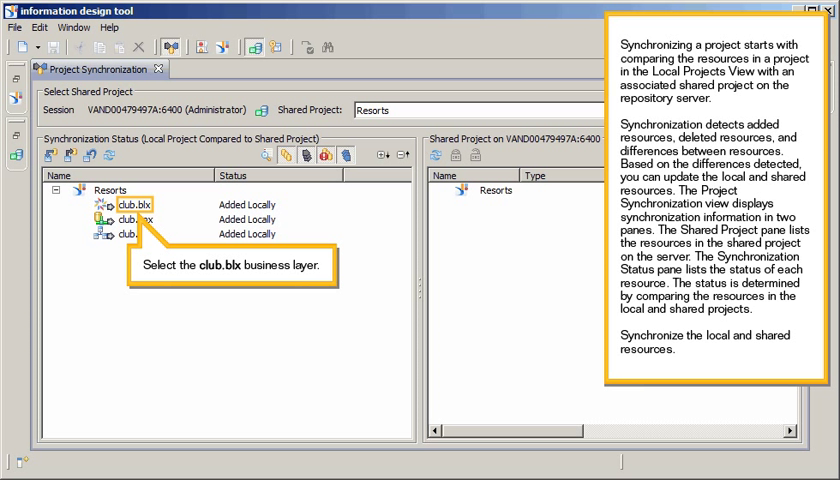
Select club.blx and club.cnx in the local resources list for synchronization.
click(133, 204)
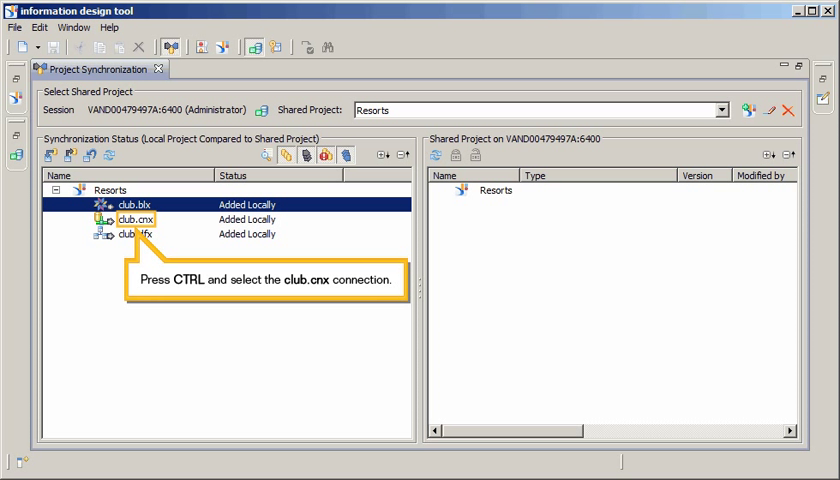
click(135, 234)
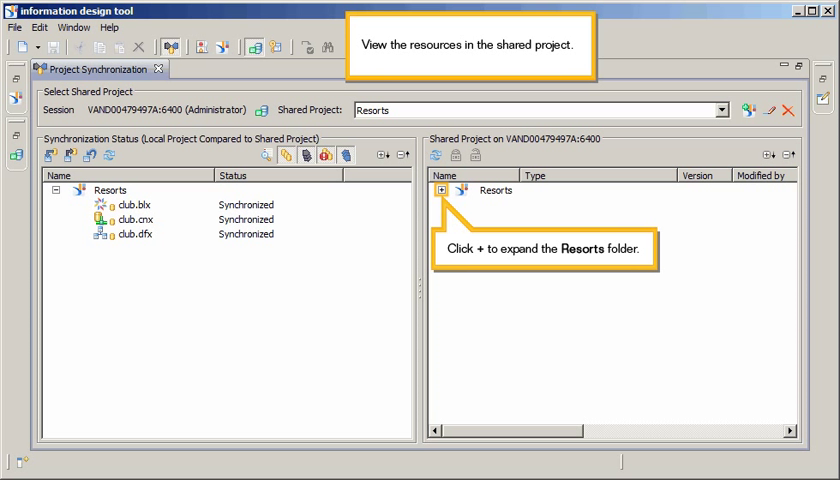
Expand the Resorts folder to list club.blx, club.cnx and club.dfx at version 1.
click(441, 190)
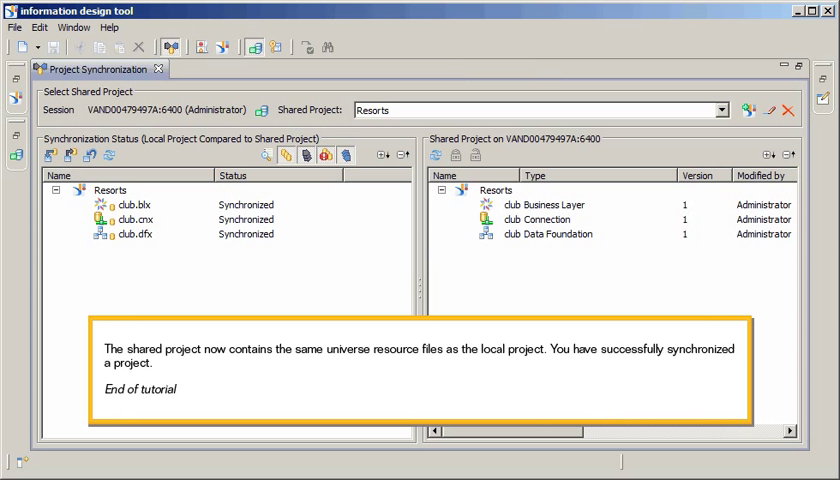